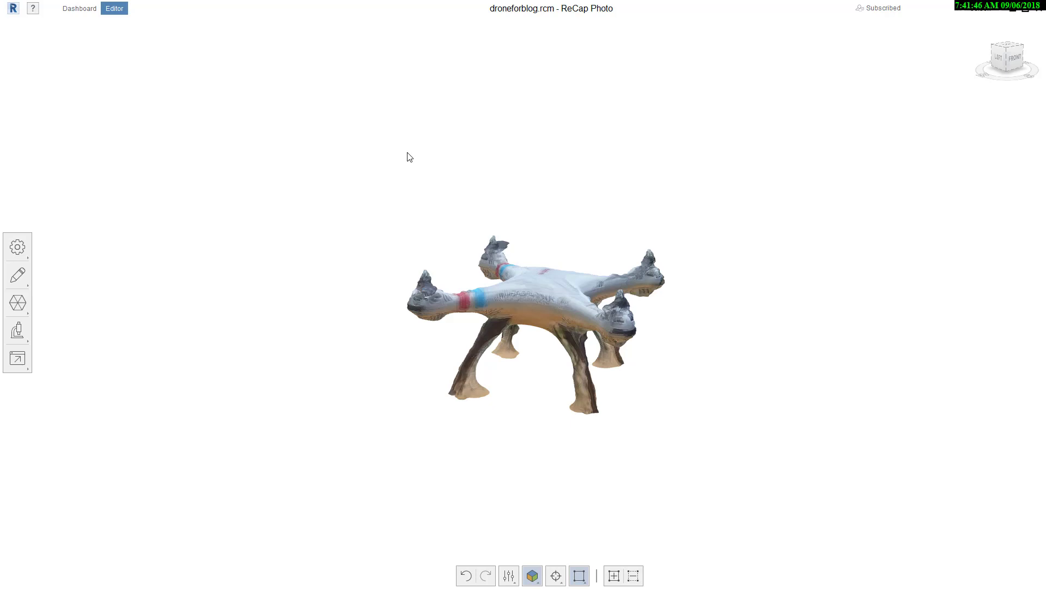
mouse_move(205, 351)
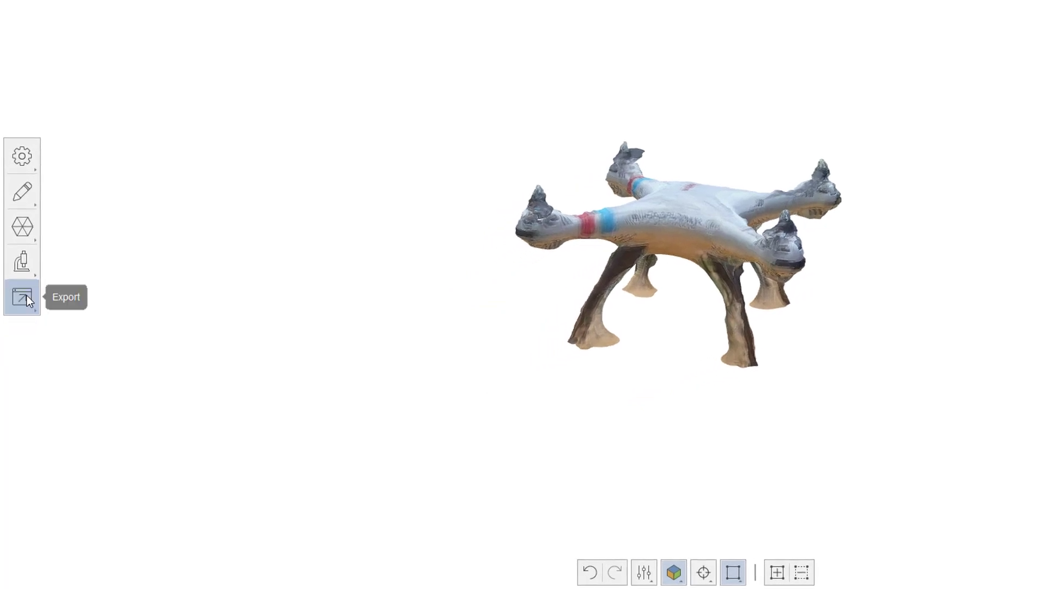
Step: Show the export options for image, video and model from the left toolbar
click(22, 297)
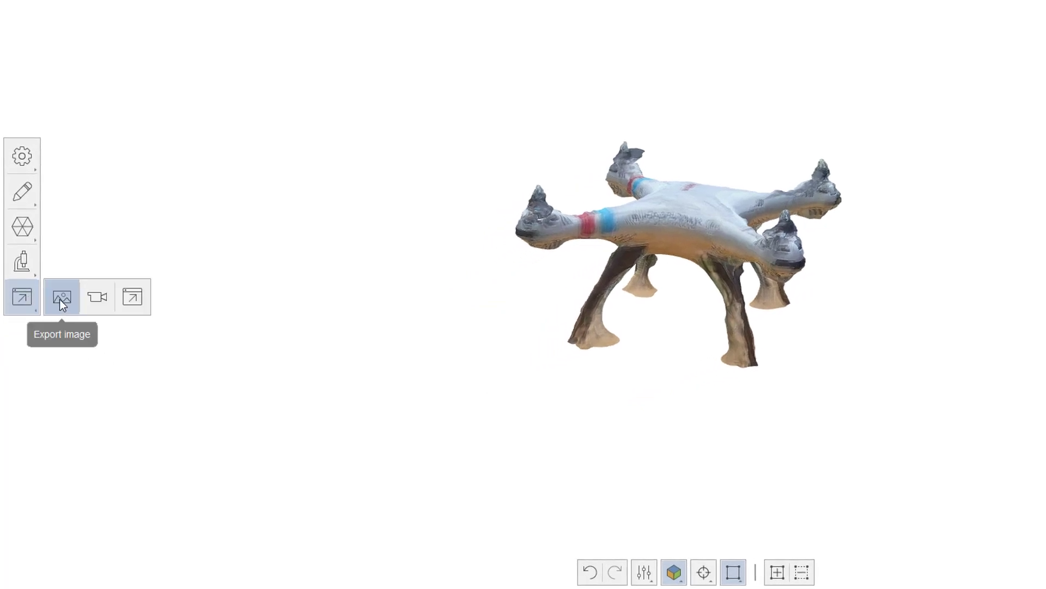
mouse_move(131, 296)
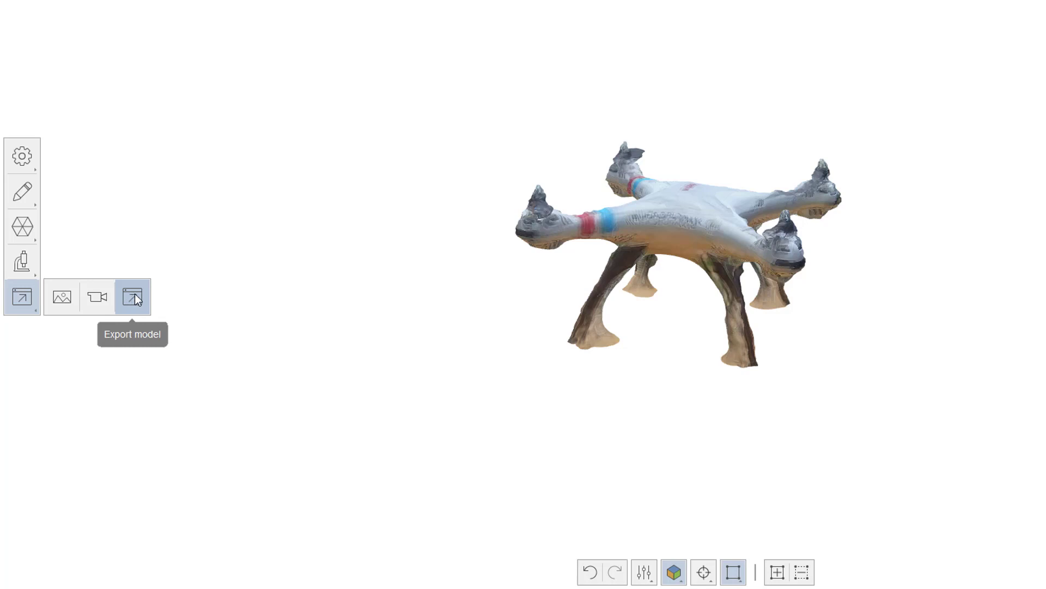
Step: Open Export model, glance at Advanced, then browse the Quick Export Optimize-for application list
click(132, 296)
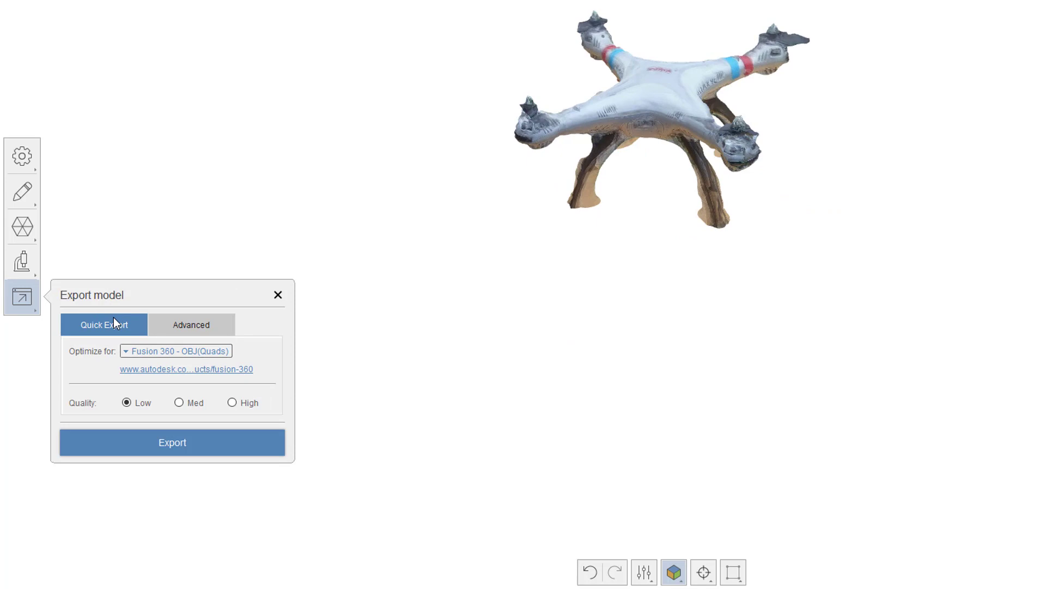
click(191, 324)
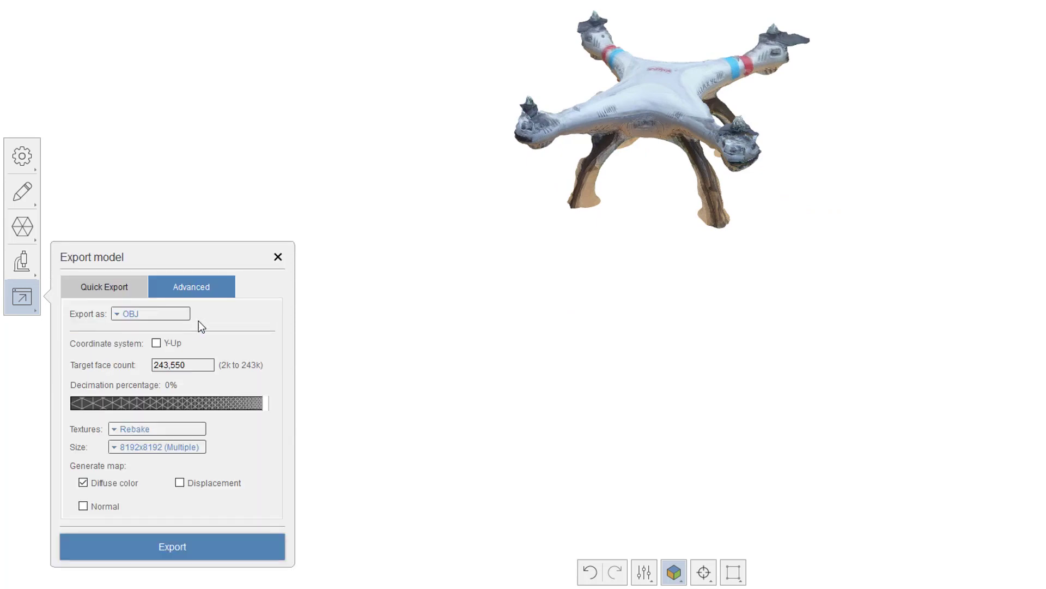
click(104, 286)
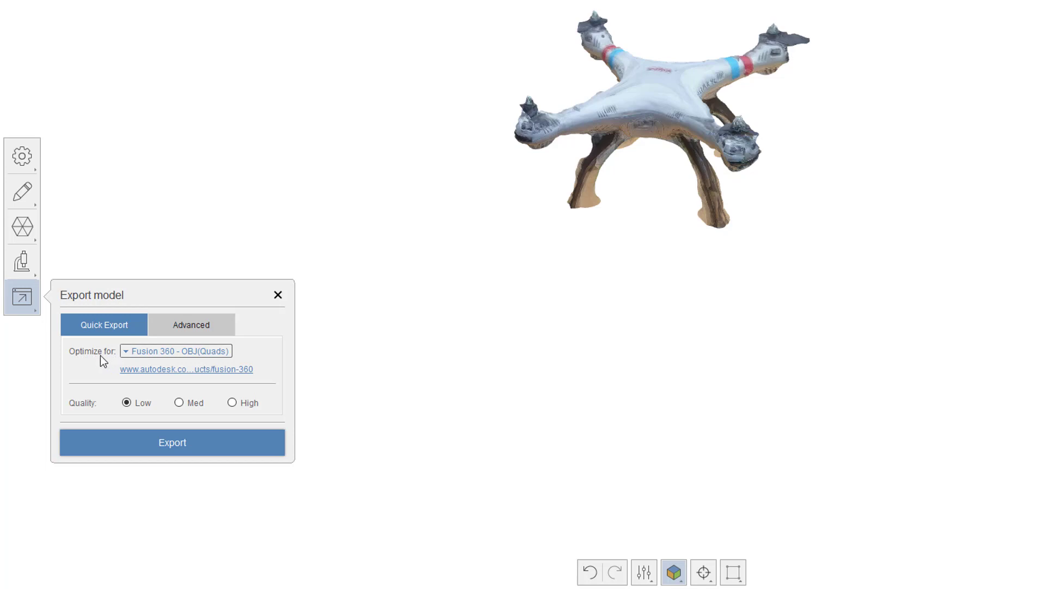
click(176, 351)
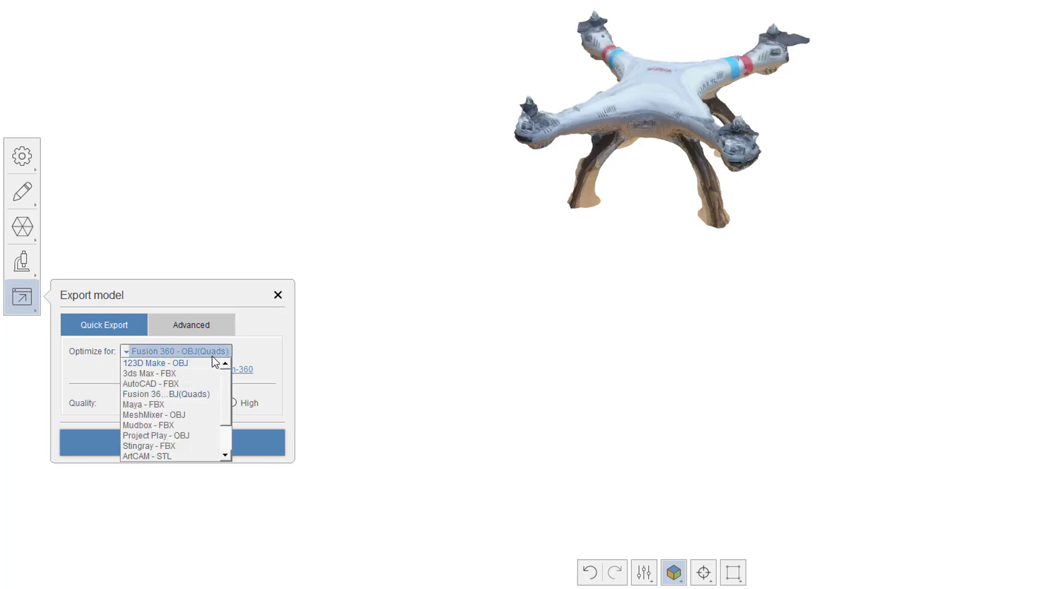
mouse_move(202, 371)
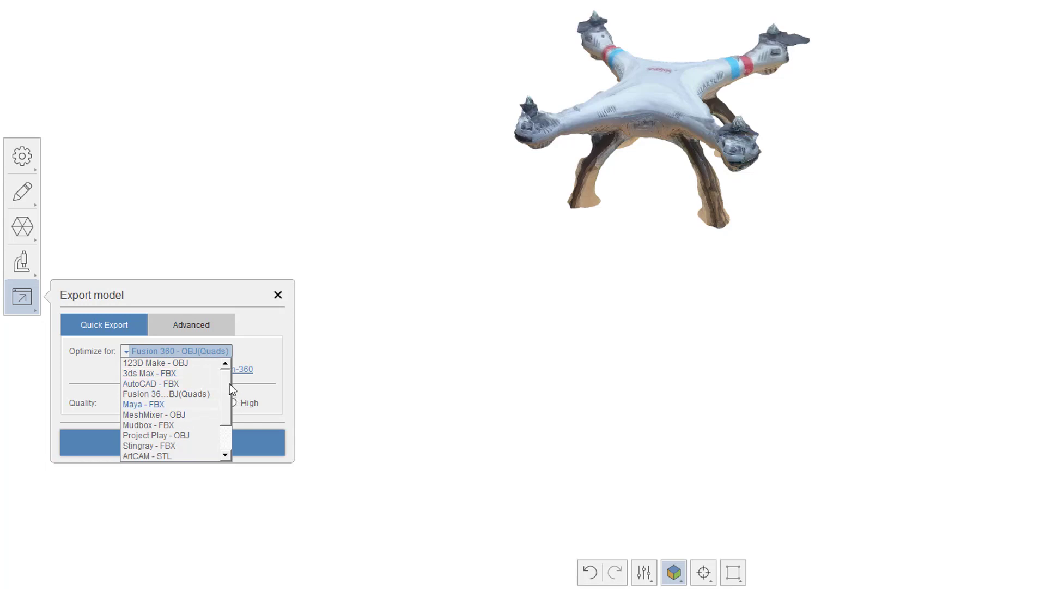
scroll(down, 3)
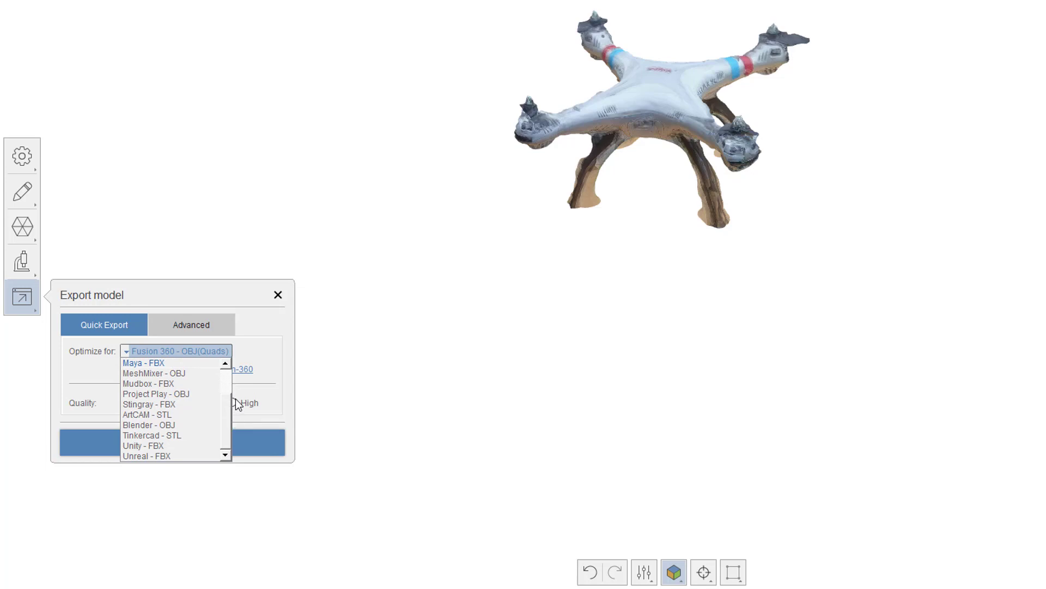
Step: Review the advanced export formats, pick OBJ(Quads), and return to Quick Export for Fusion 360
click(191, 324)
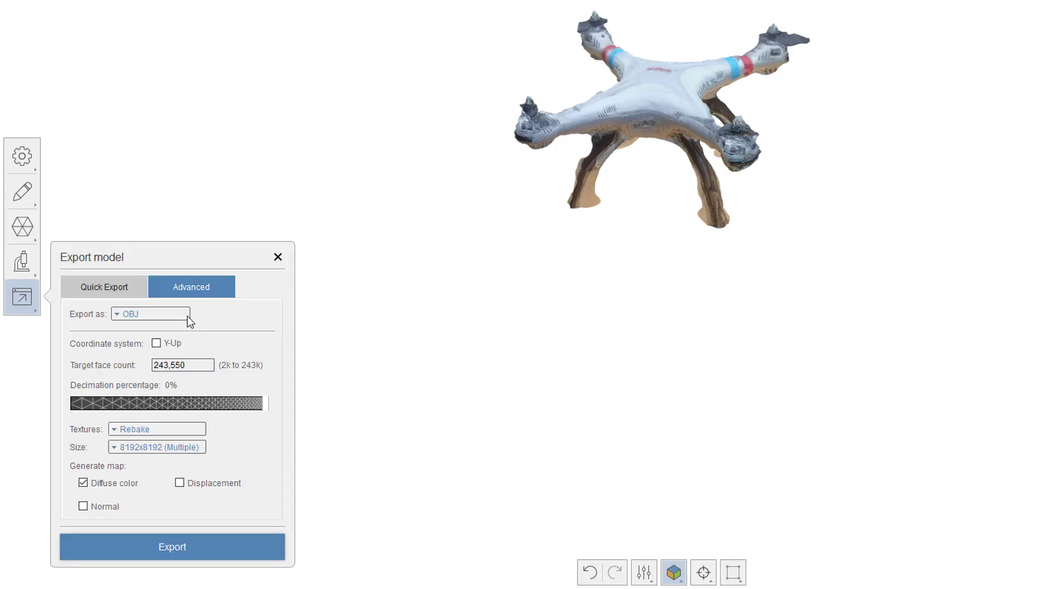
click(149, 314)
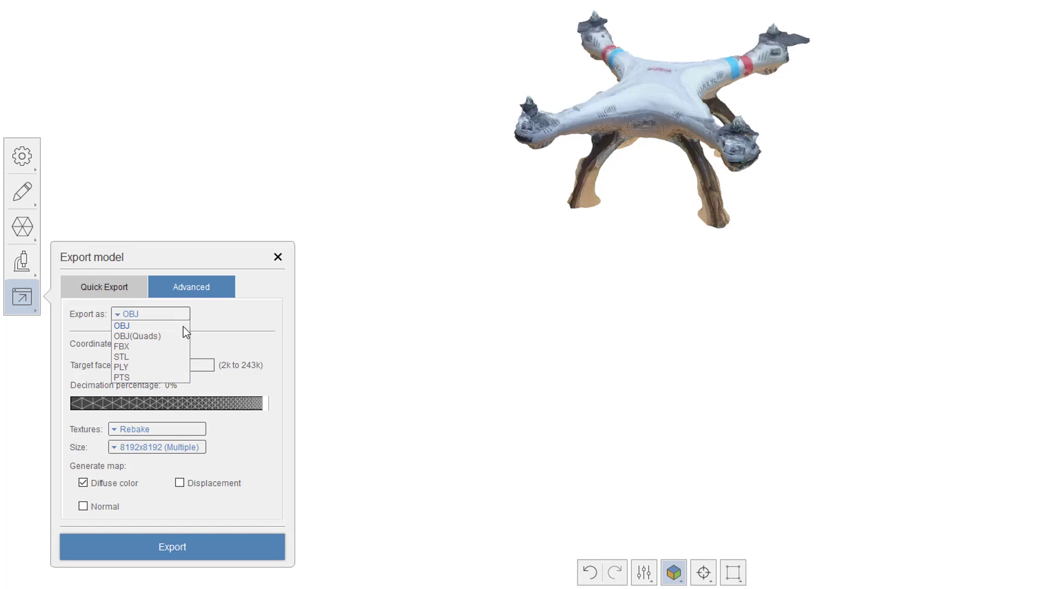
mouse_move(179, 336)
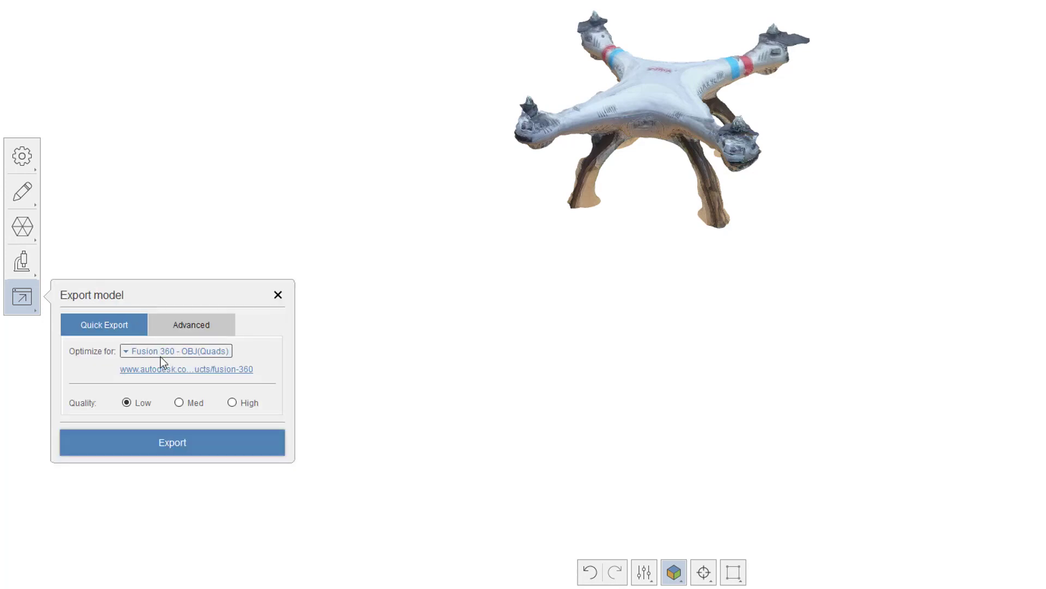
click(176, 350)
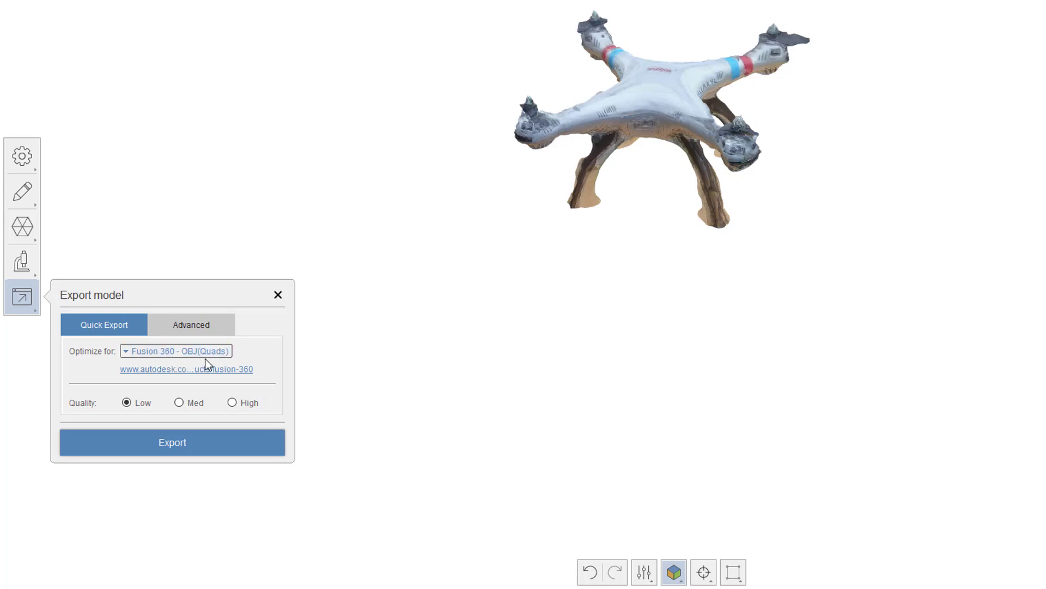
click(191, 324)
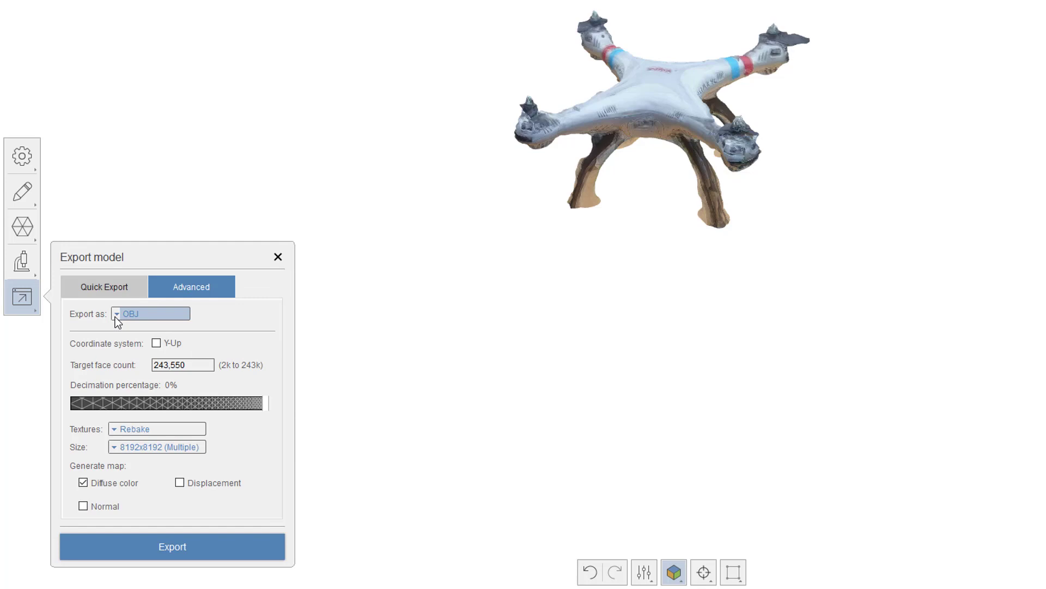
click(150, 314)
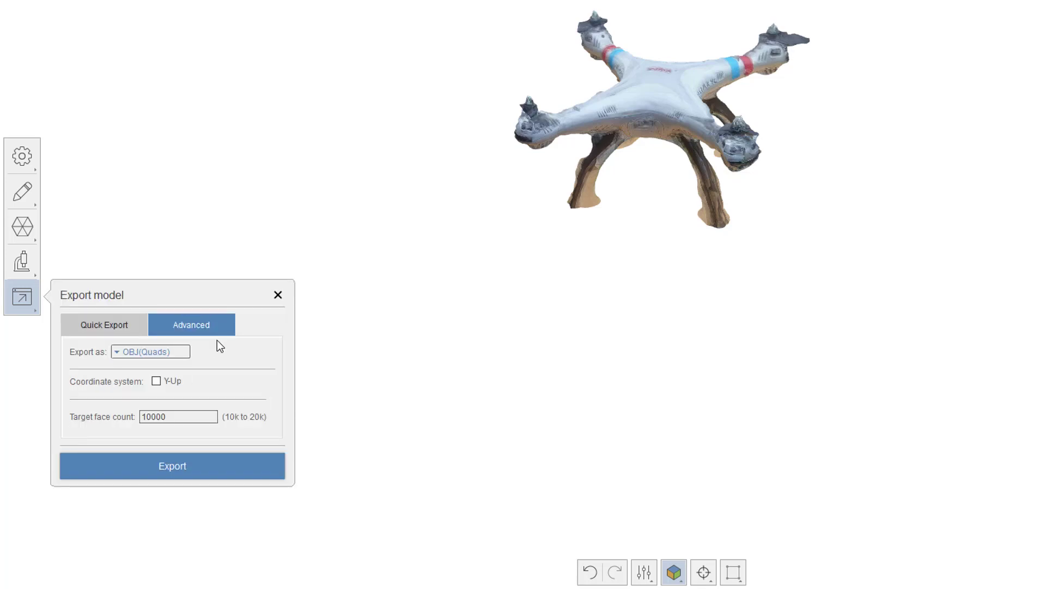
click(104, 325)
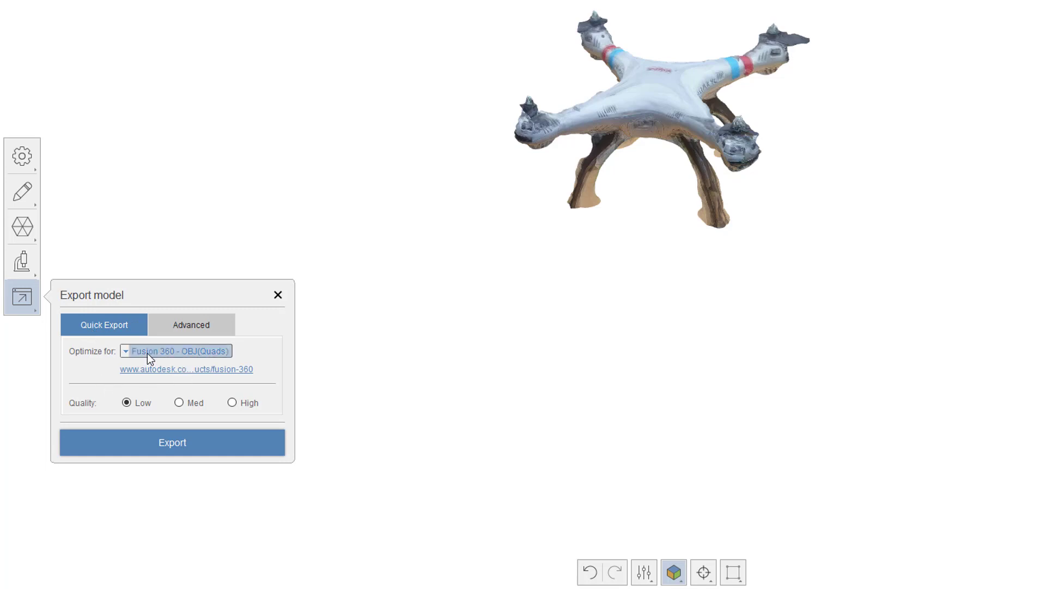
mouse_move(153, 363)
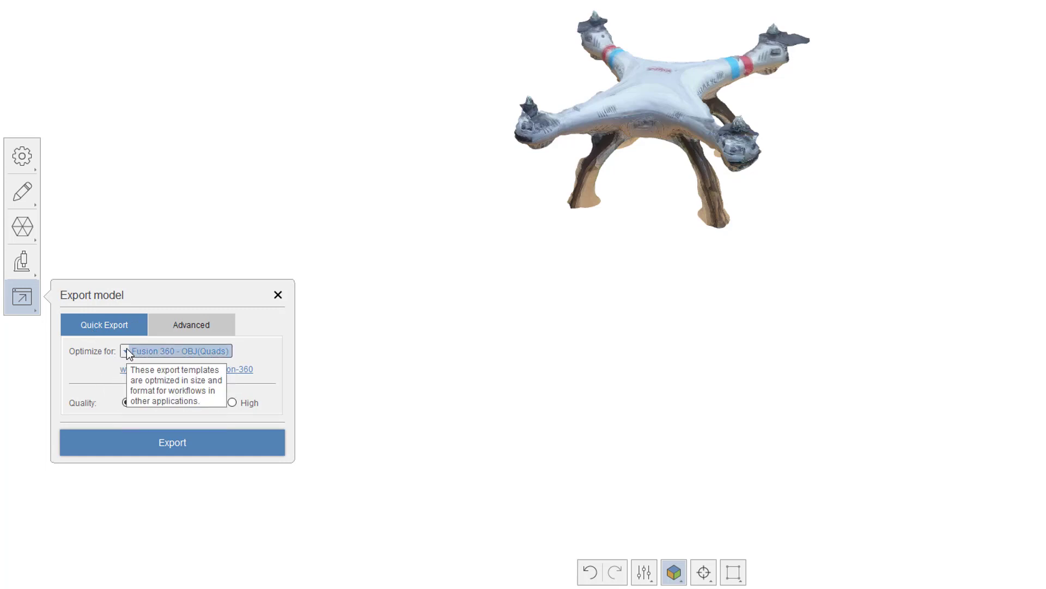
mouse_move(260, 336)
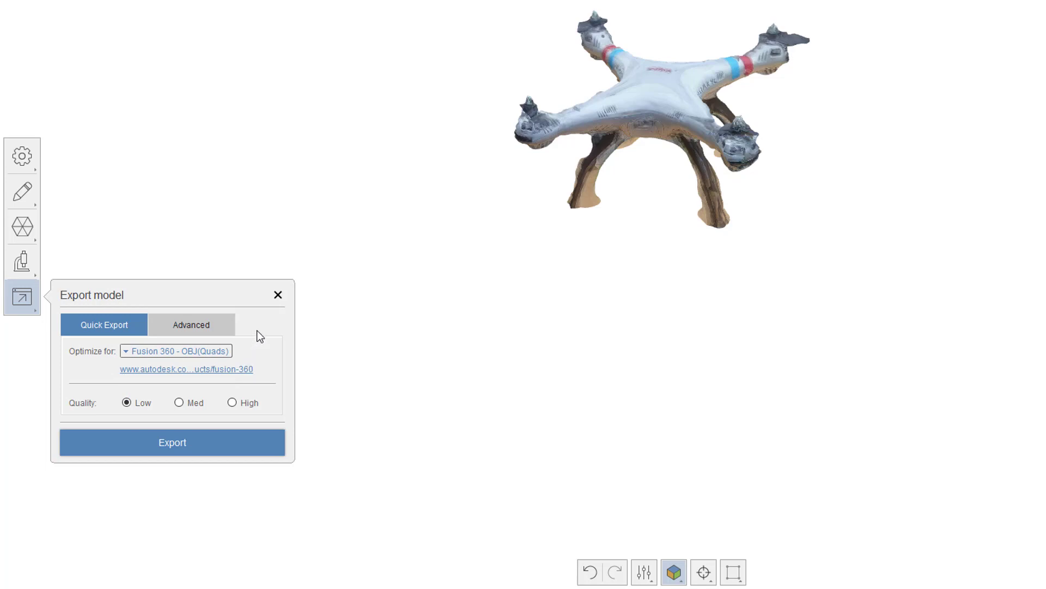
Step: Select Med quality for the Fusion 360 OBJ(Quads) export, checking Advanced before returning
click(126, 402)
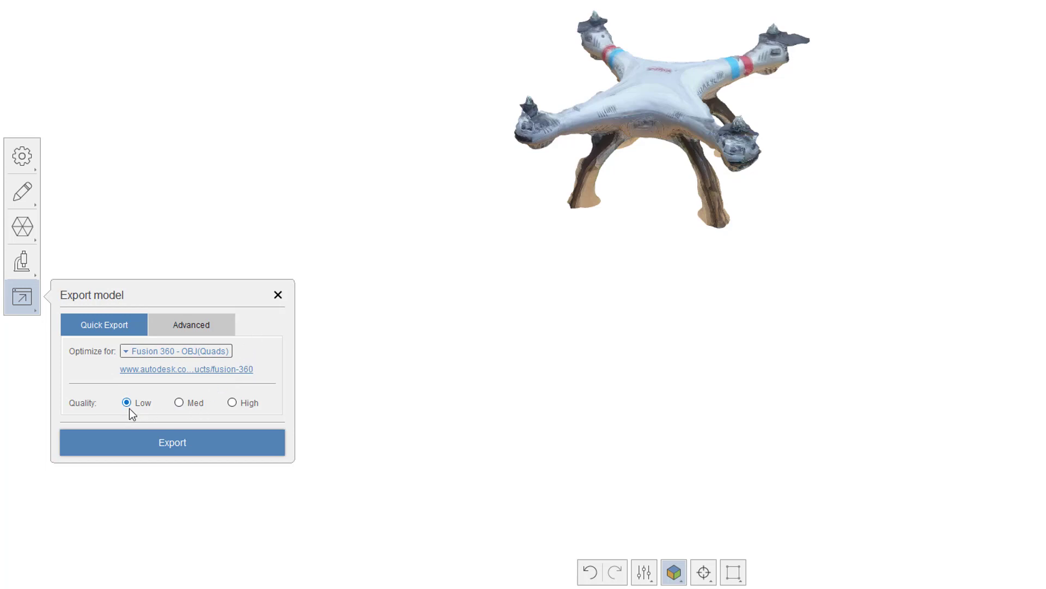
mouse_move(220, 409)
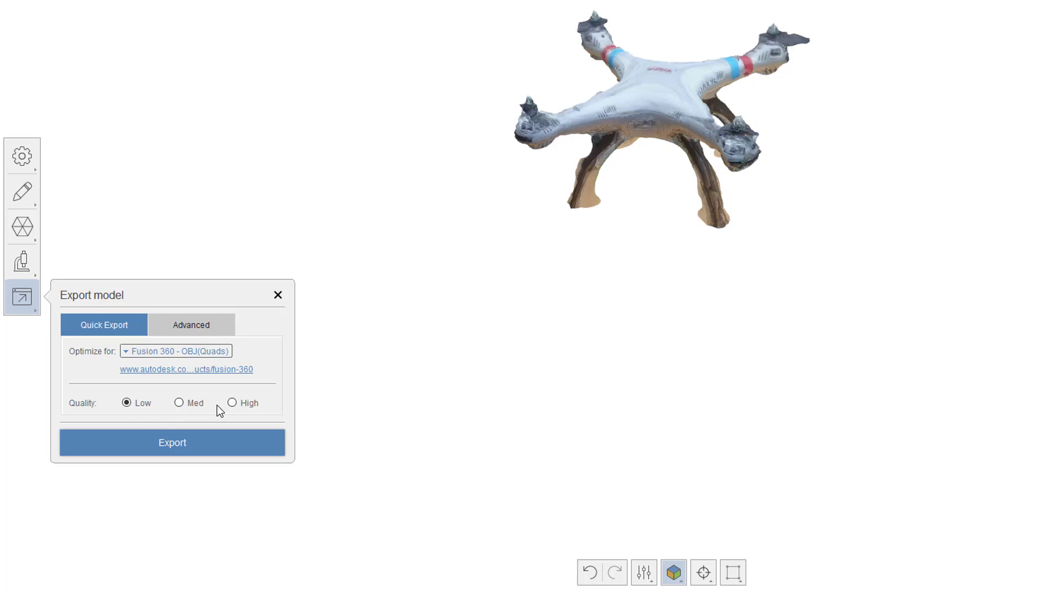
click(179, 402)
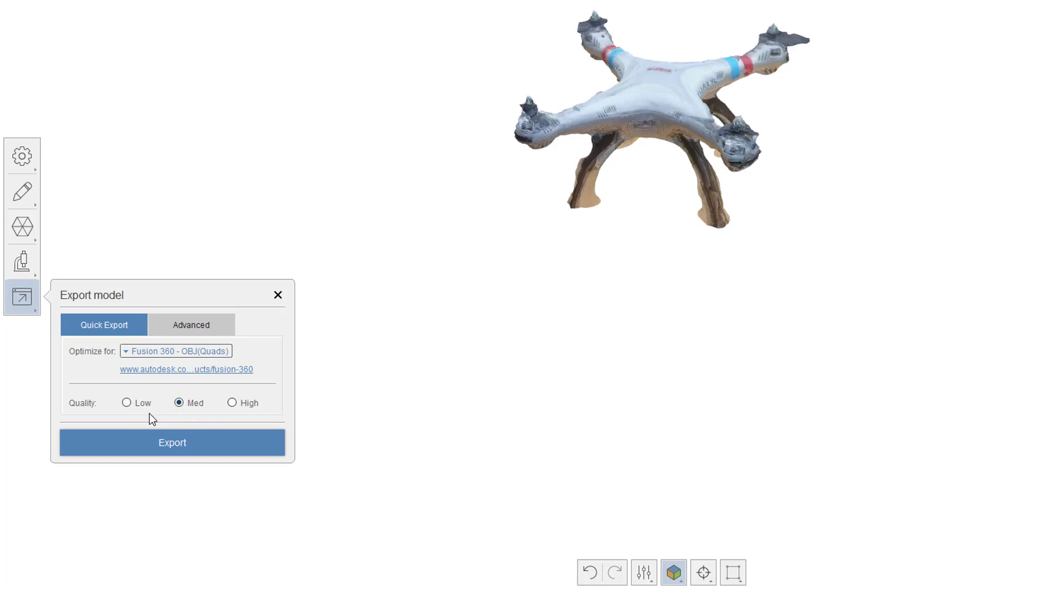
click(191, 324)
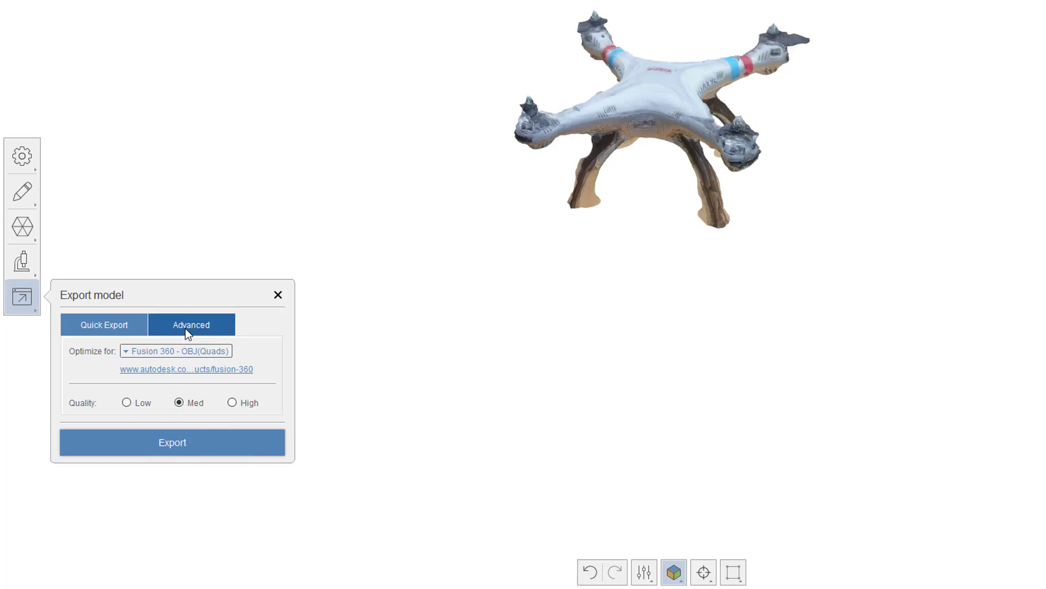
click(191, 324)
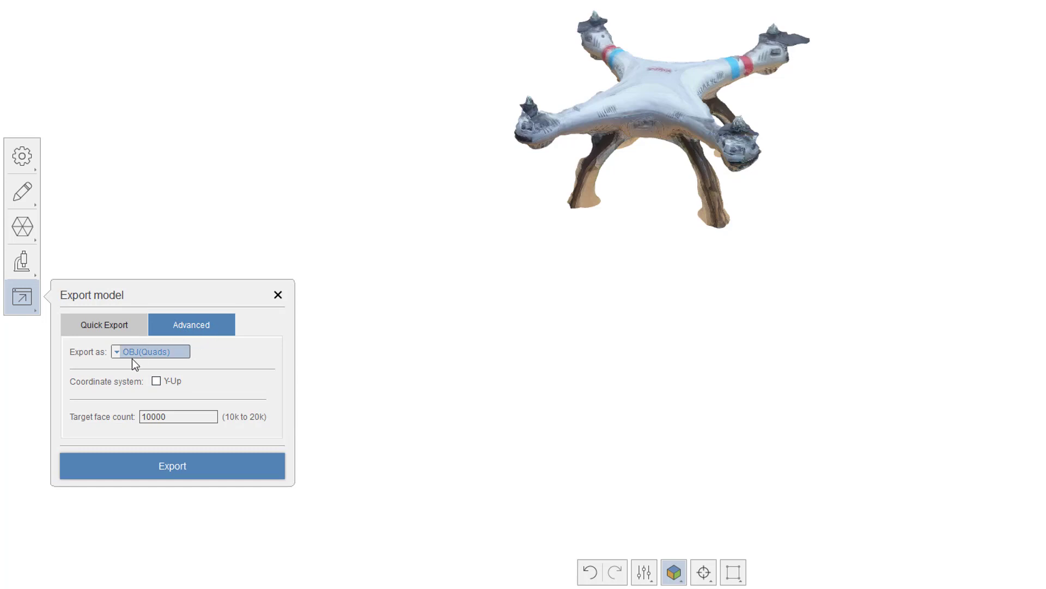
mouse_move(137, 360)
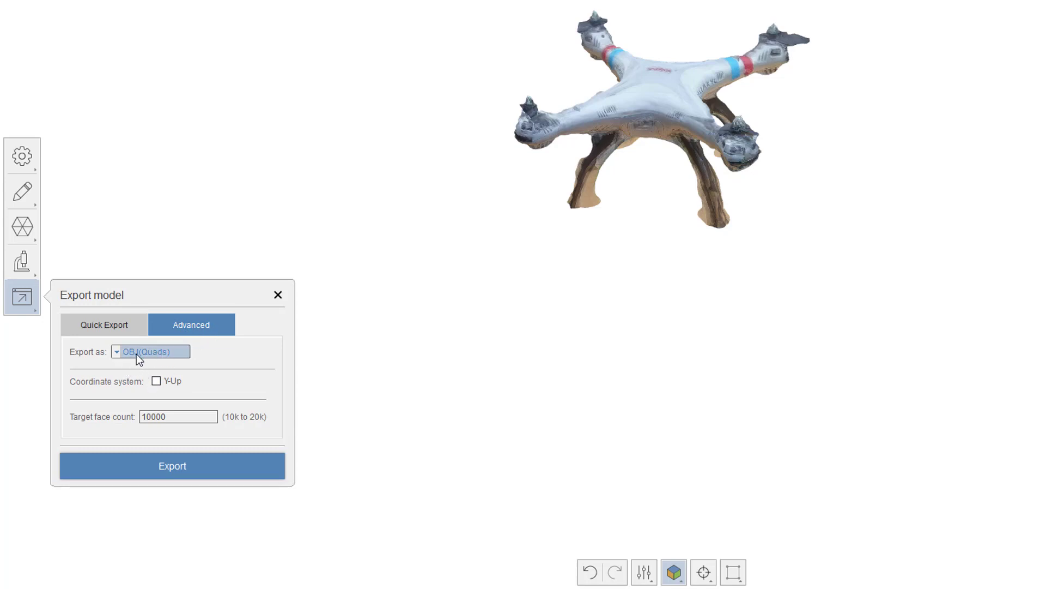
mouse_move(136, 433)
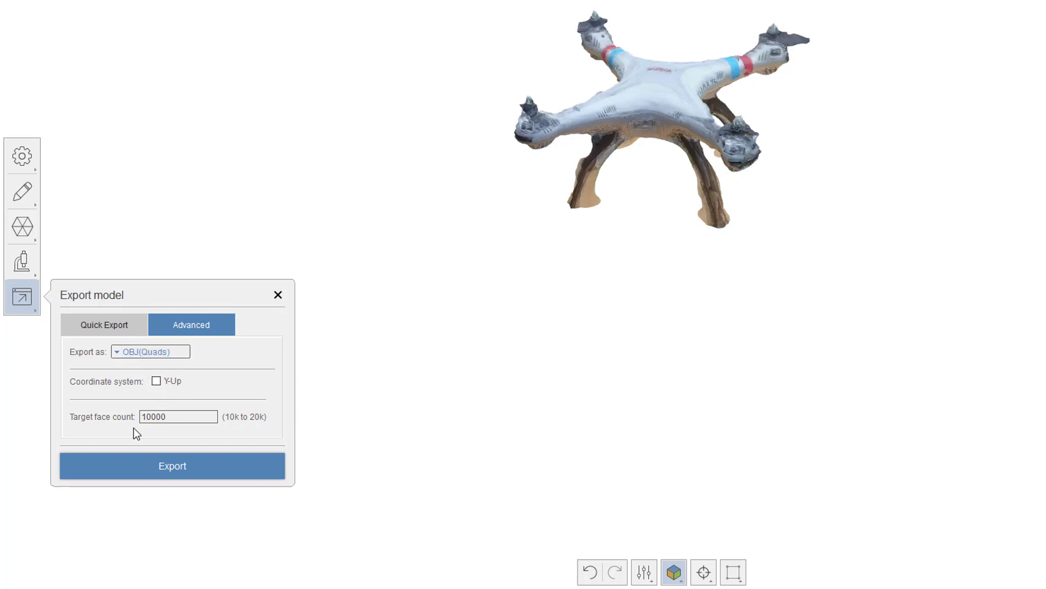
mouse_move(119, 389)
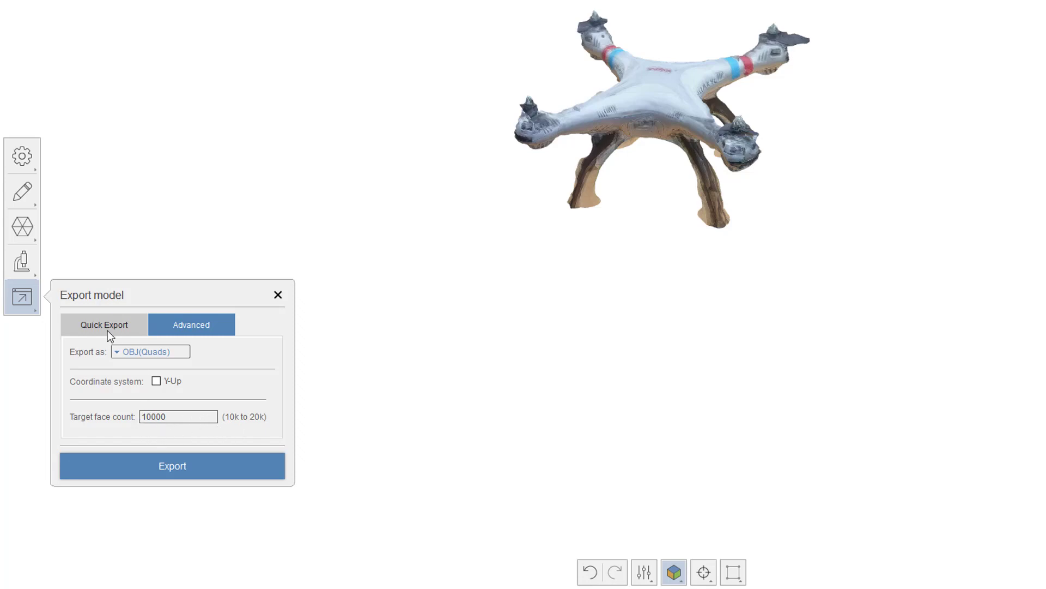
click(104, 325)
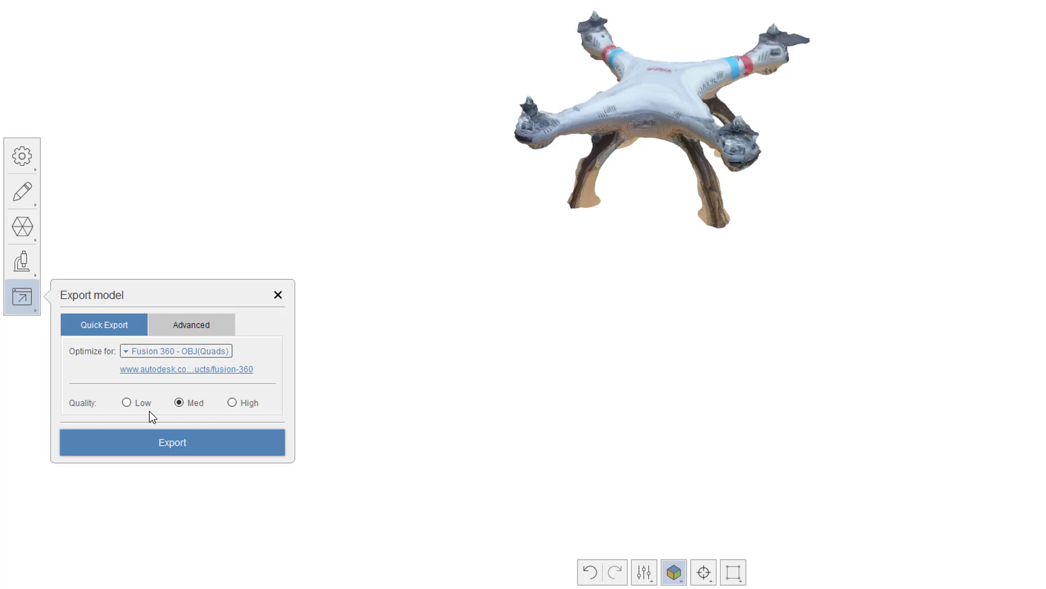
mouse_move(135, 414)
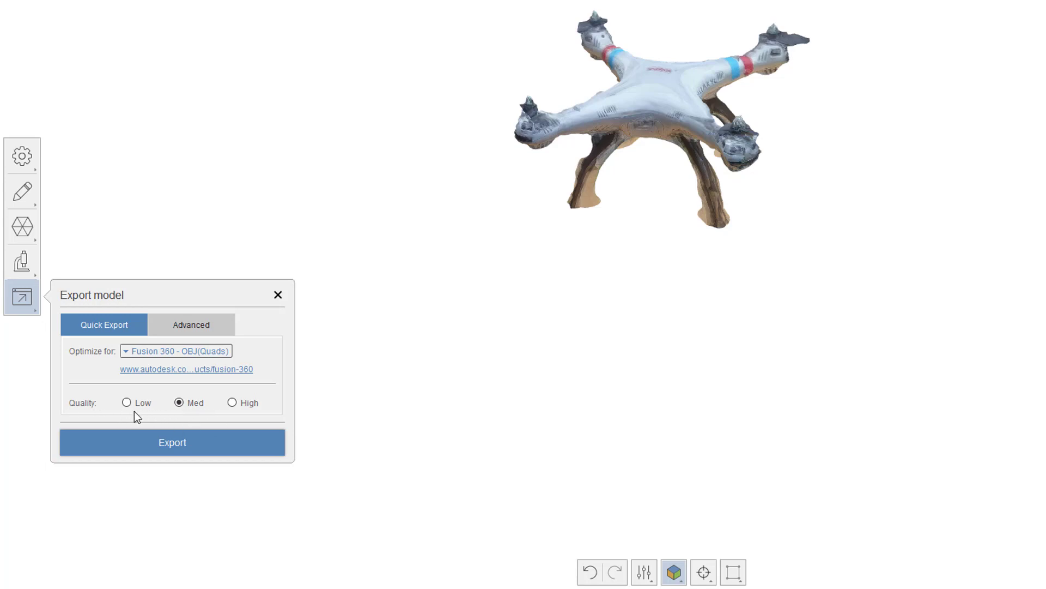
mouse_move(176, 431)
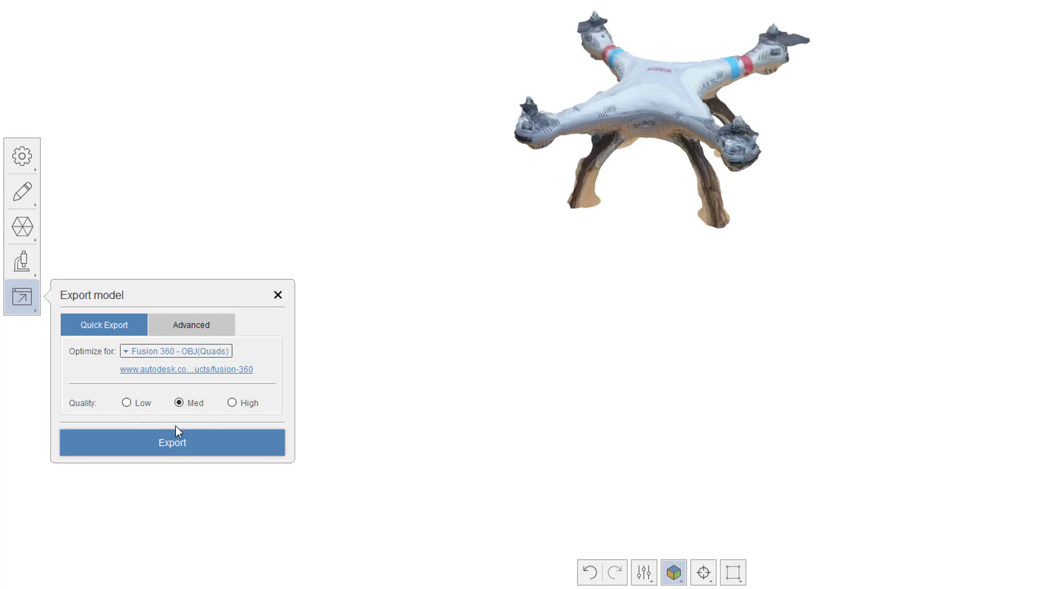
mouse_move(200, 444)
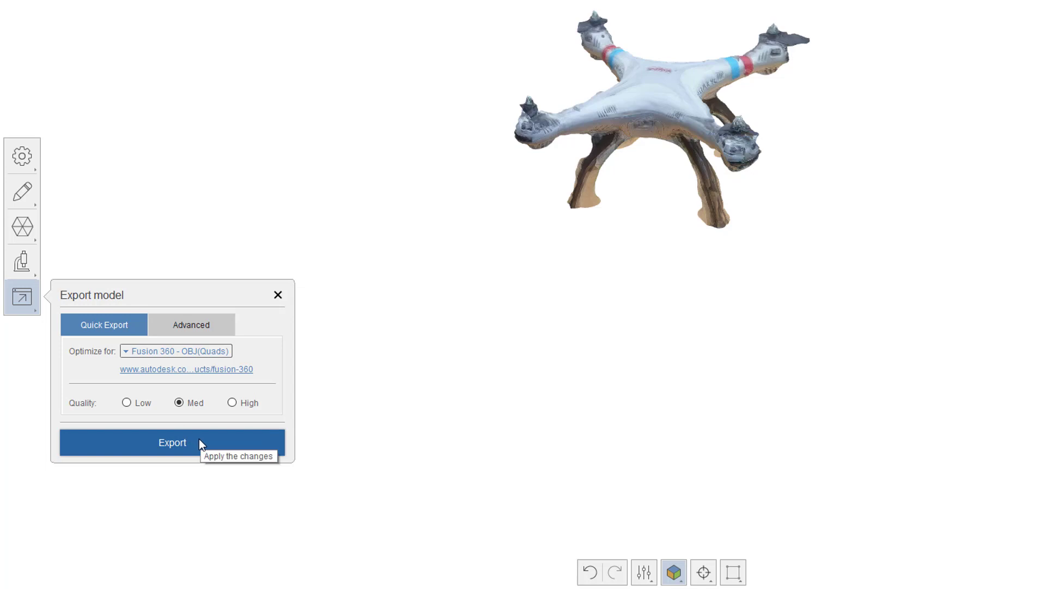
Step: Export the model and save it as DroneforBlog.obj in the DroneforBlog folder
click(172, 442)
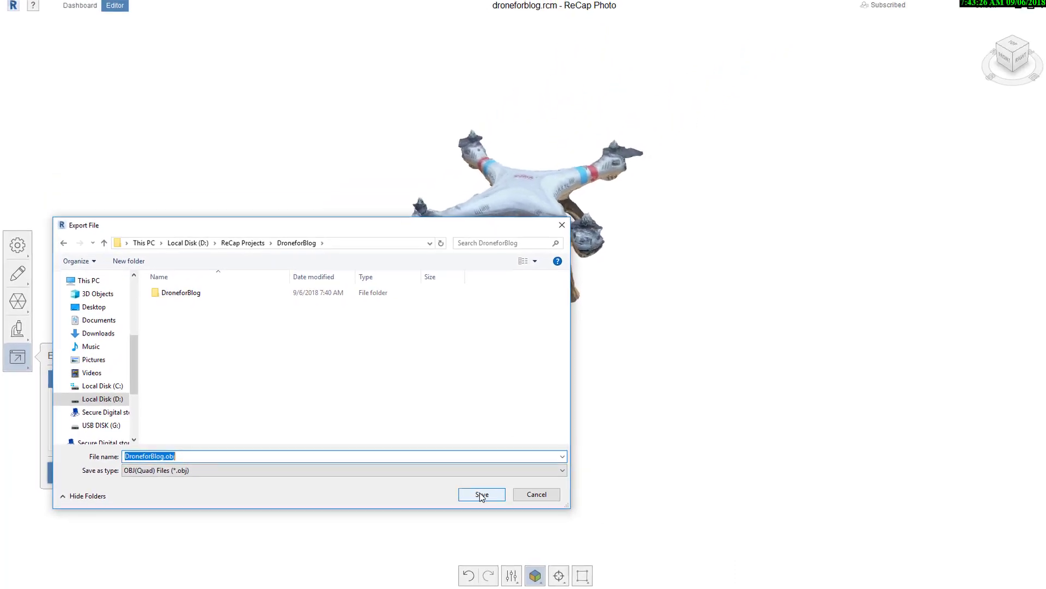
click(481, 494)
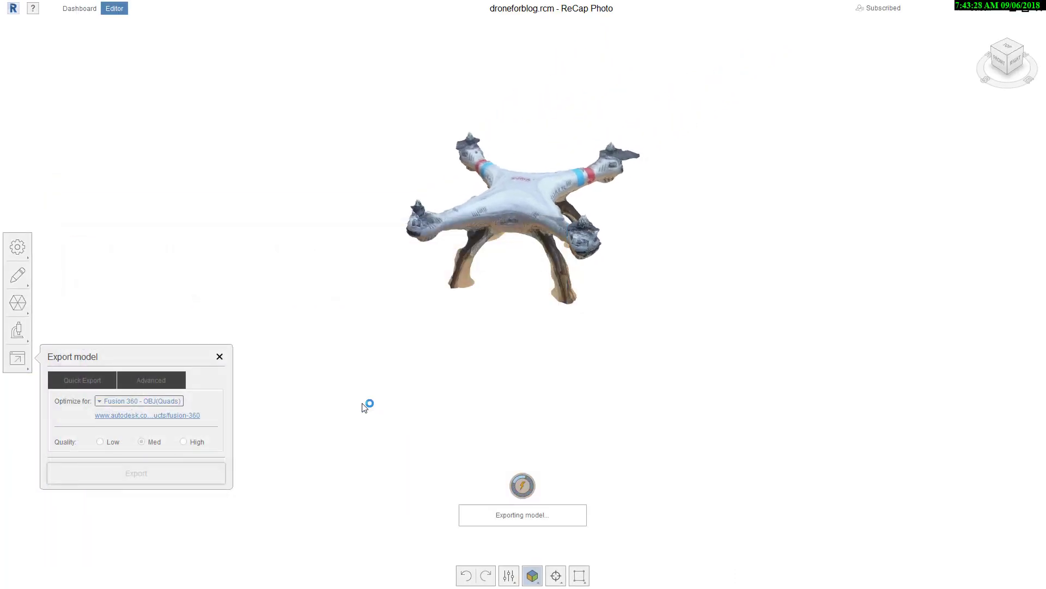